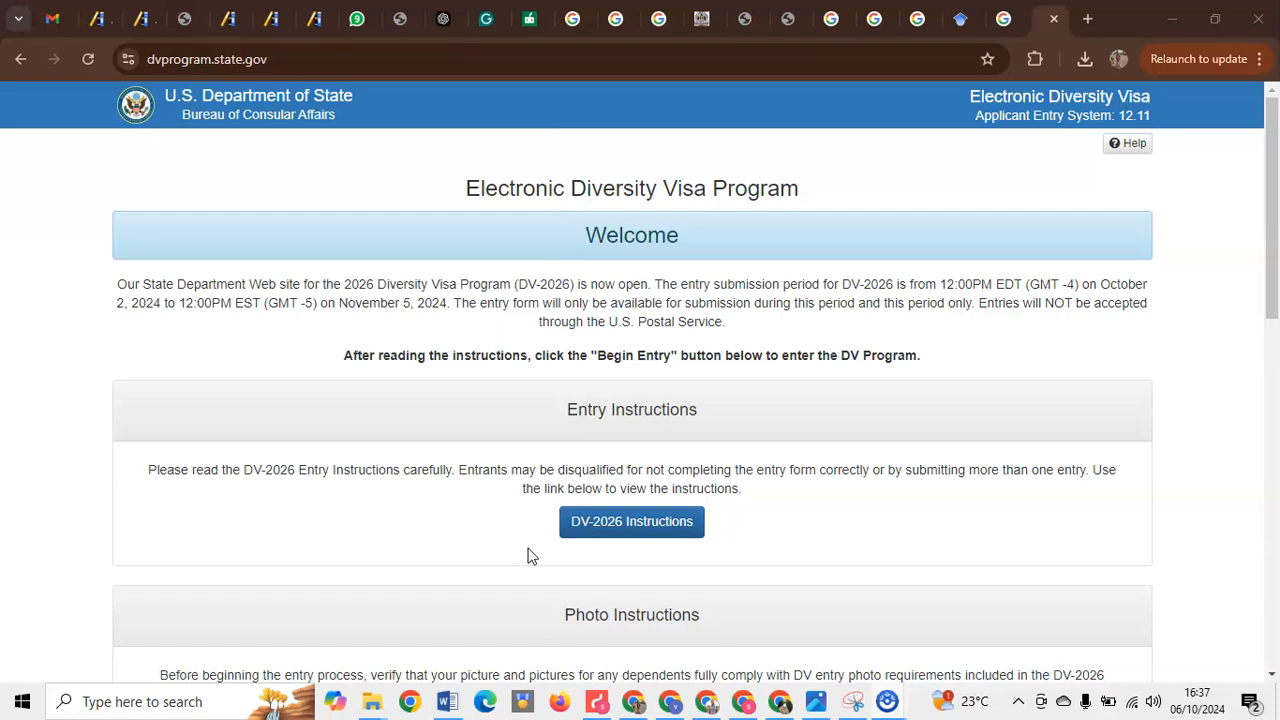
Open the DV-2026 Instructions page and scroll to the registration period and official instructions
{"action": "scroll", "scroll_direction": "down", "scroll_amount": 3}
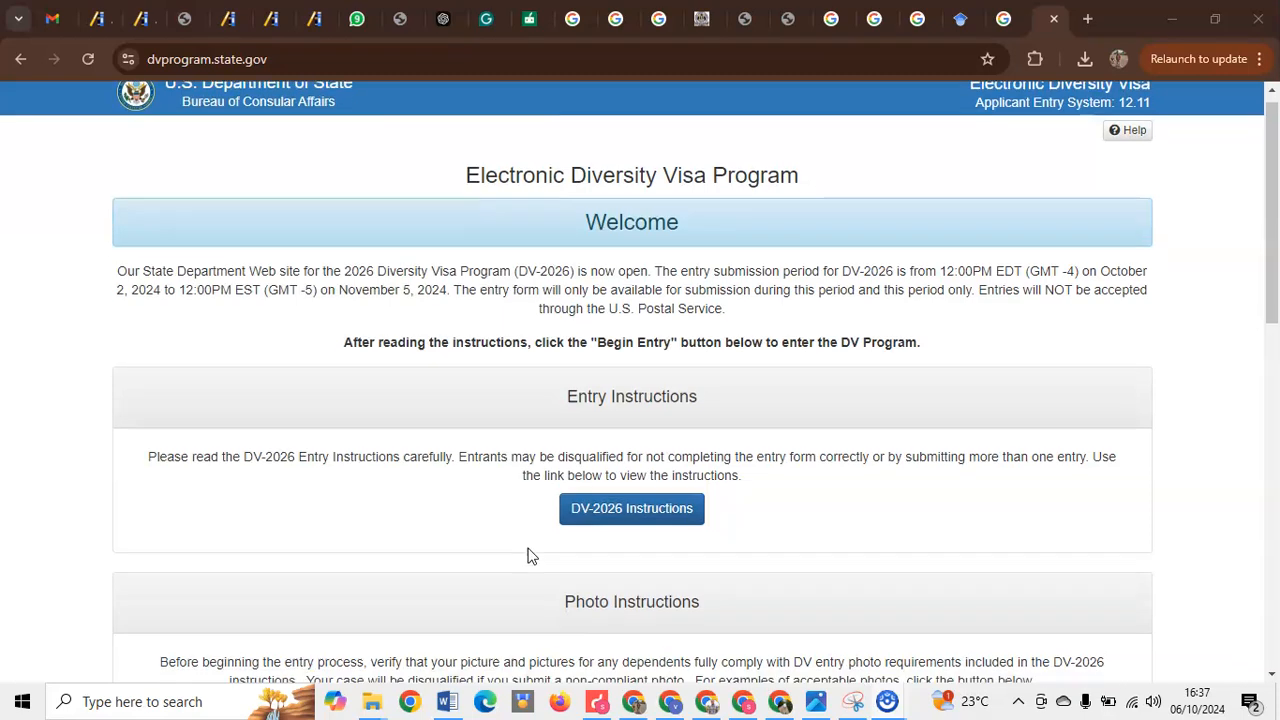
{"action": "scroll", "scroll_direction": "down", "scroll_amount": 3}
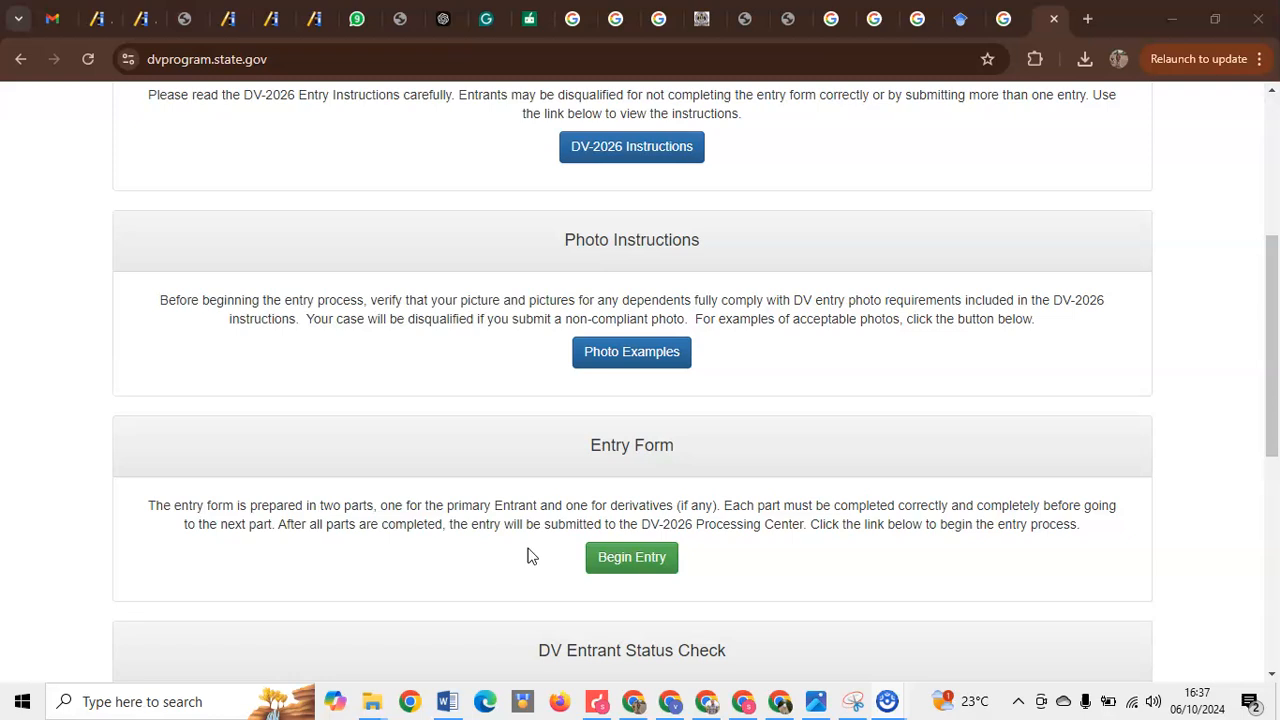
{"action": "scroll", "scroll_direction": "up", "scroll_amount": 3}
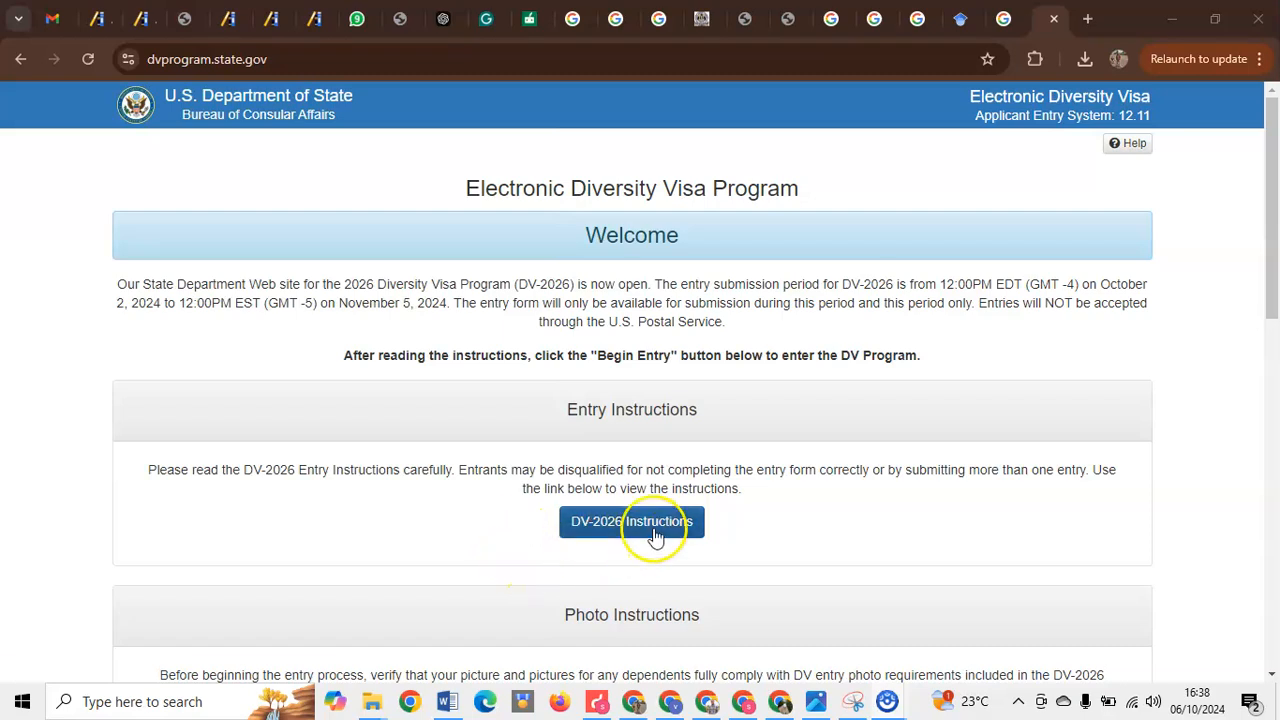
{"action": "left_click", "coordinate": [631, 521]}
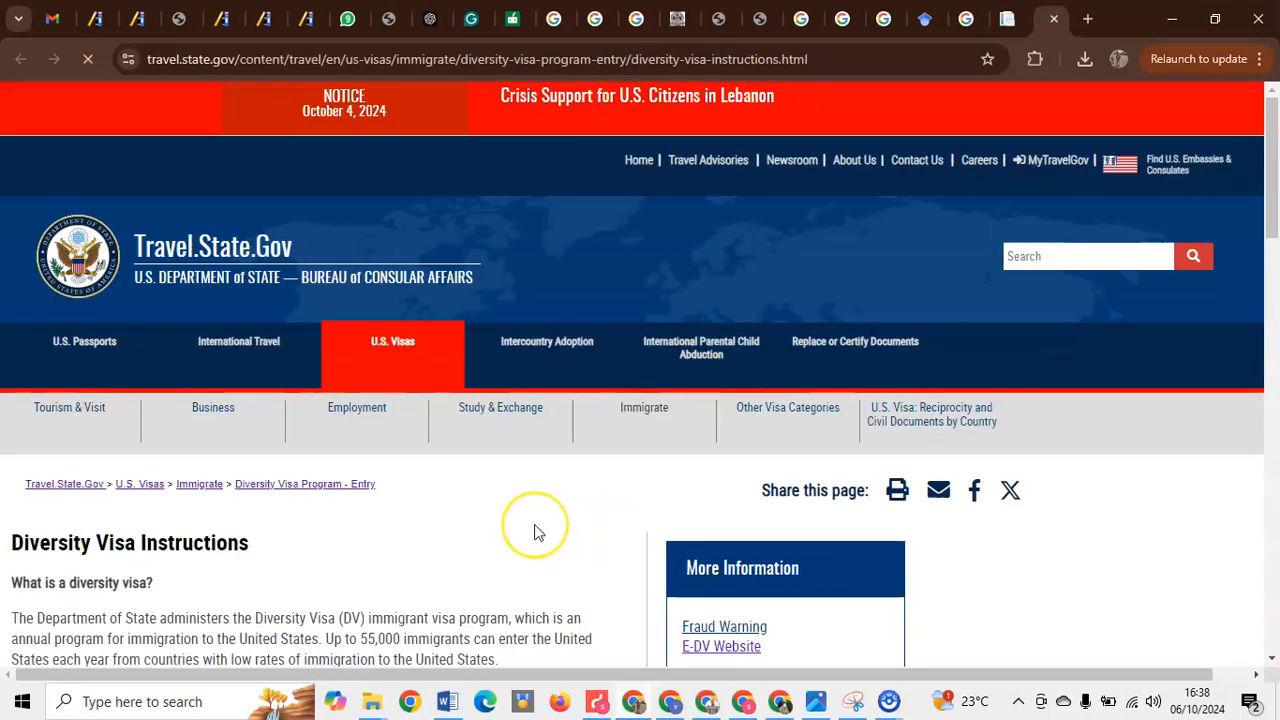
{"action": "scroll", "scroll_direction": "down", "scroll_amount": 3}
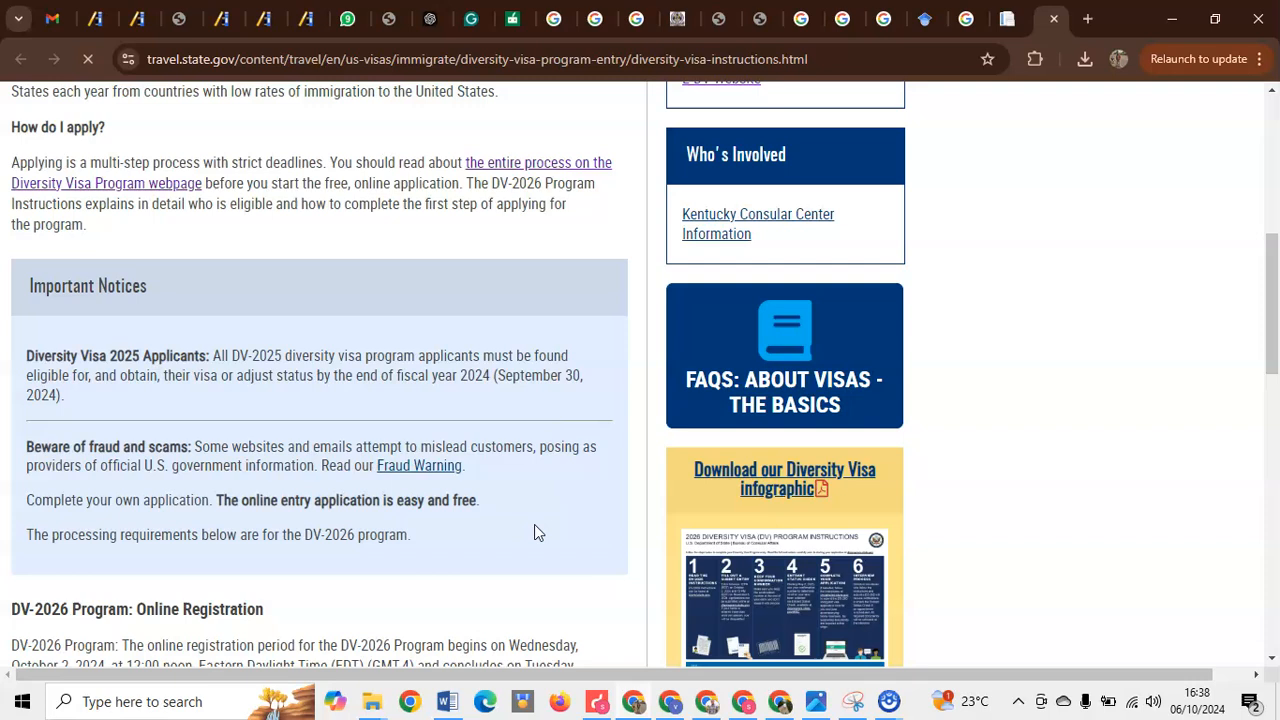
{"action": "scroll", "scroll_direction": "down", "scroll_amount": 3}
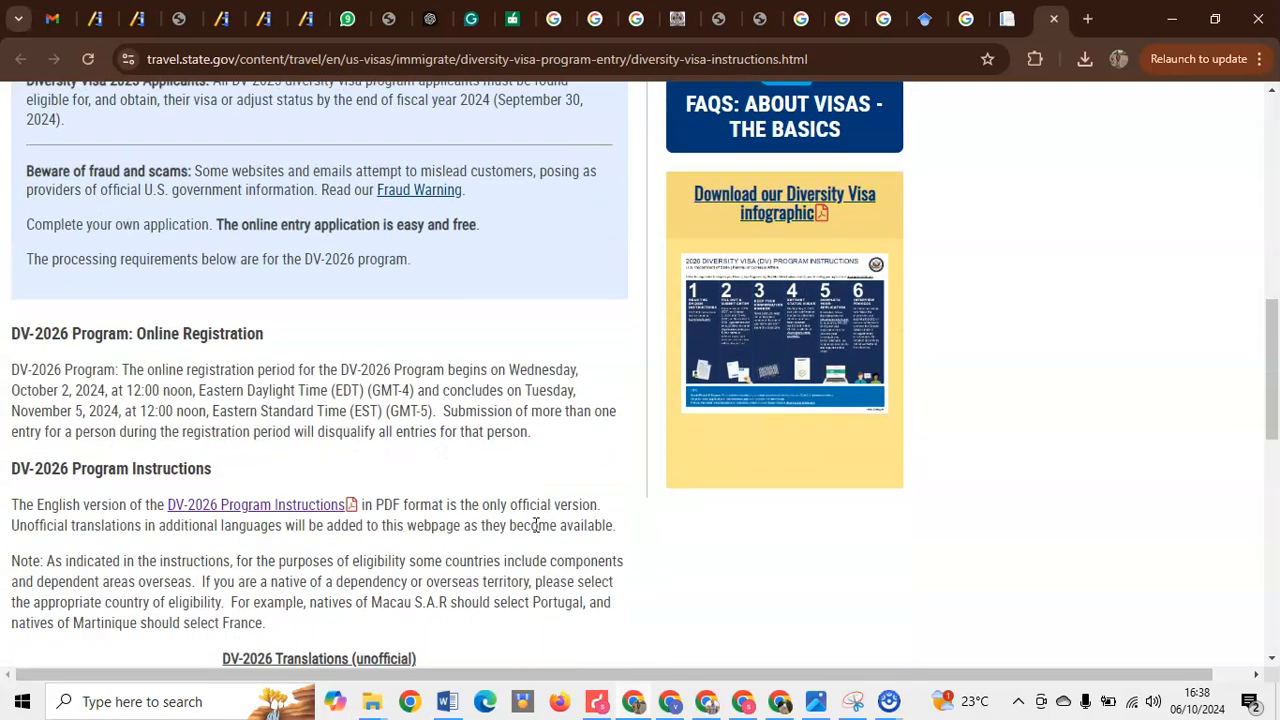
{"action": "mouse_move", "coordinate": [255, 504]}
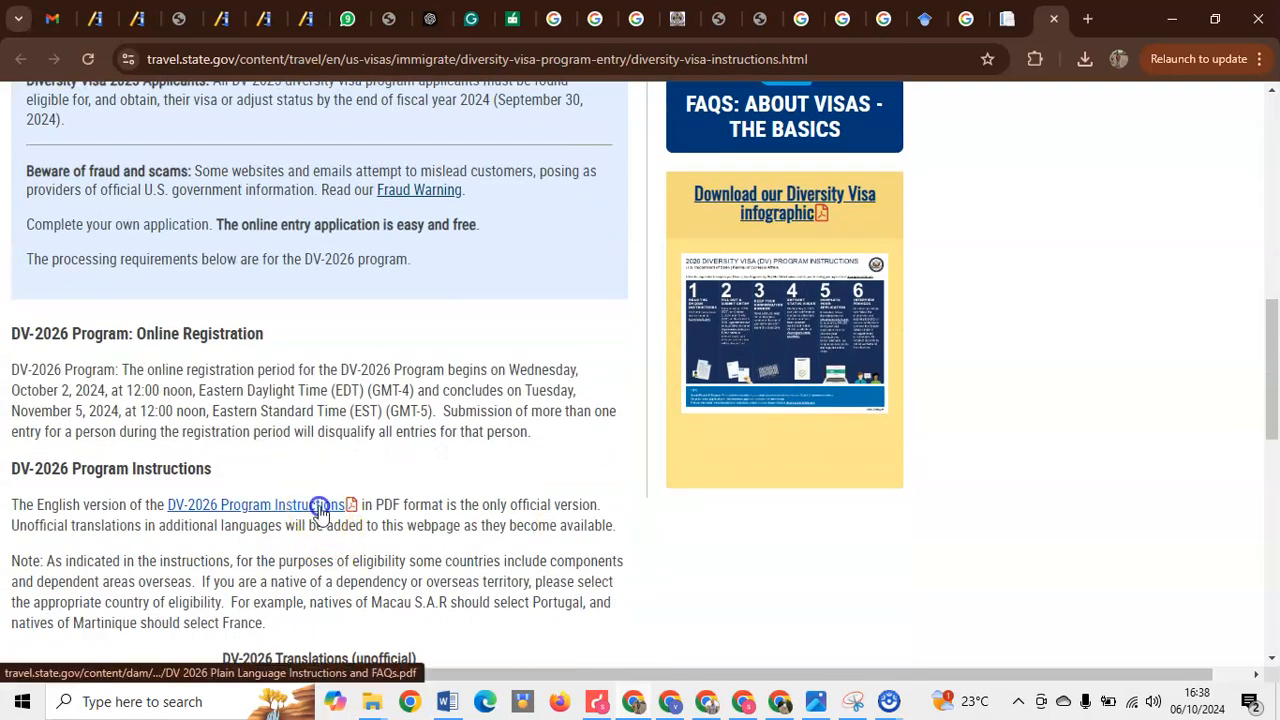
Open the DV-2026 Program Instructions PDF and scroll to page 11's digital image requirements
{"action": "left_click", "coordinate": [253, 504]}
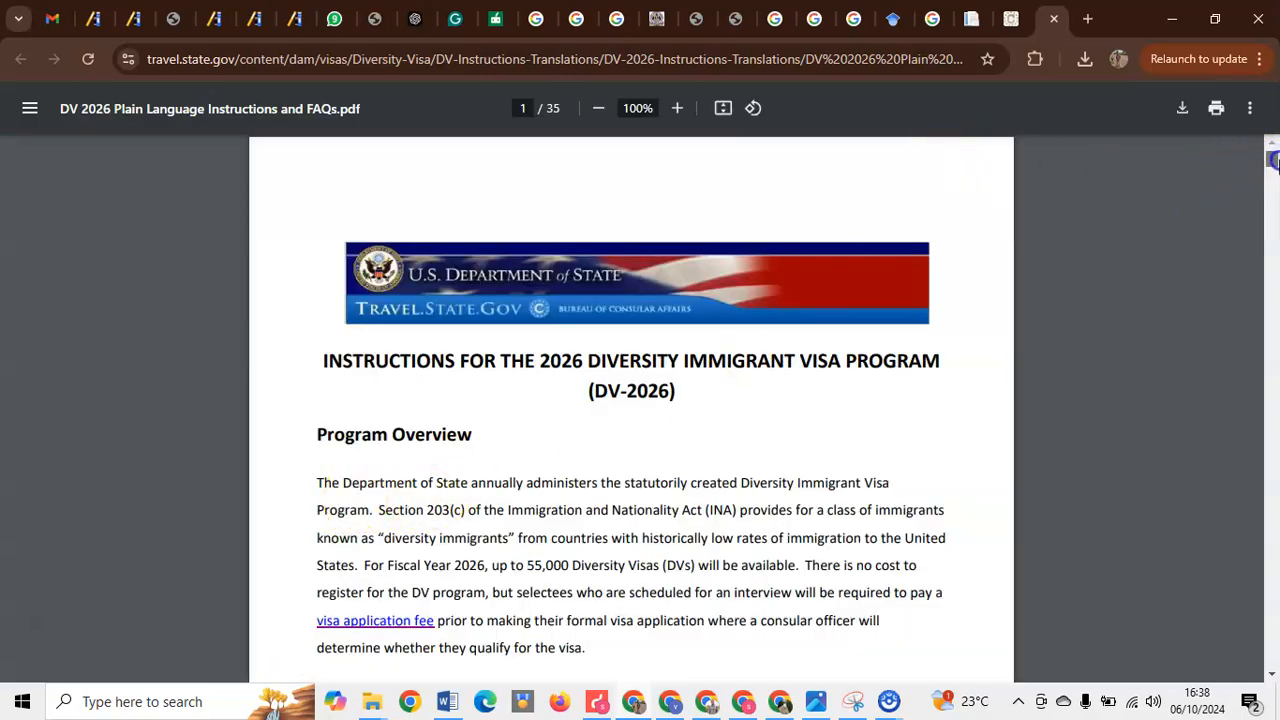
{"action": "scroll", "scroll_direction": "down", "scroll_amount": 3}
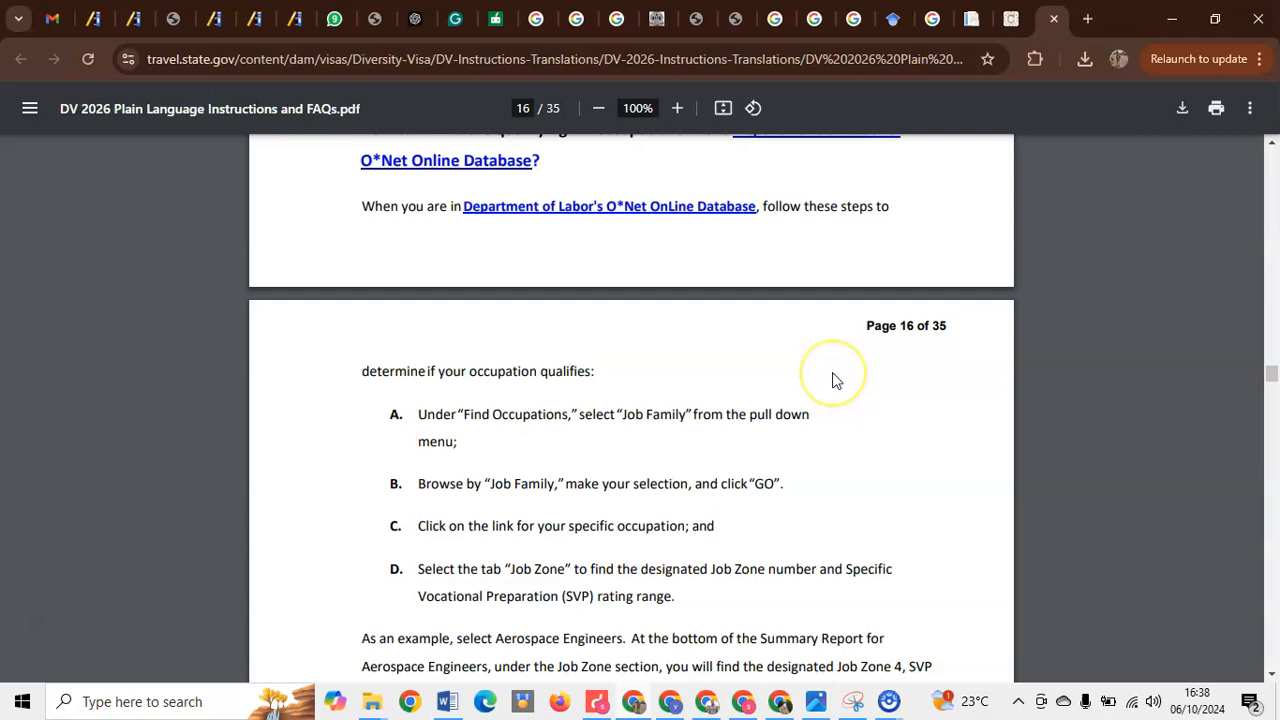
{"action": "scroll", "scroll_direction": "up", "scroll_amount": 3}
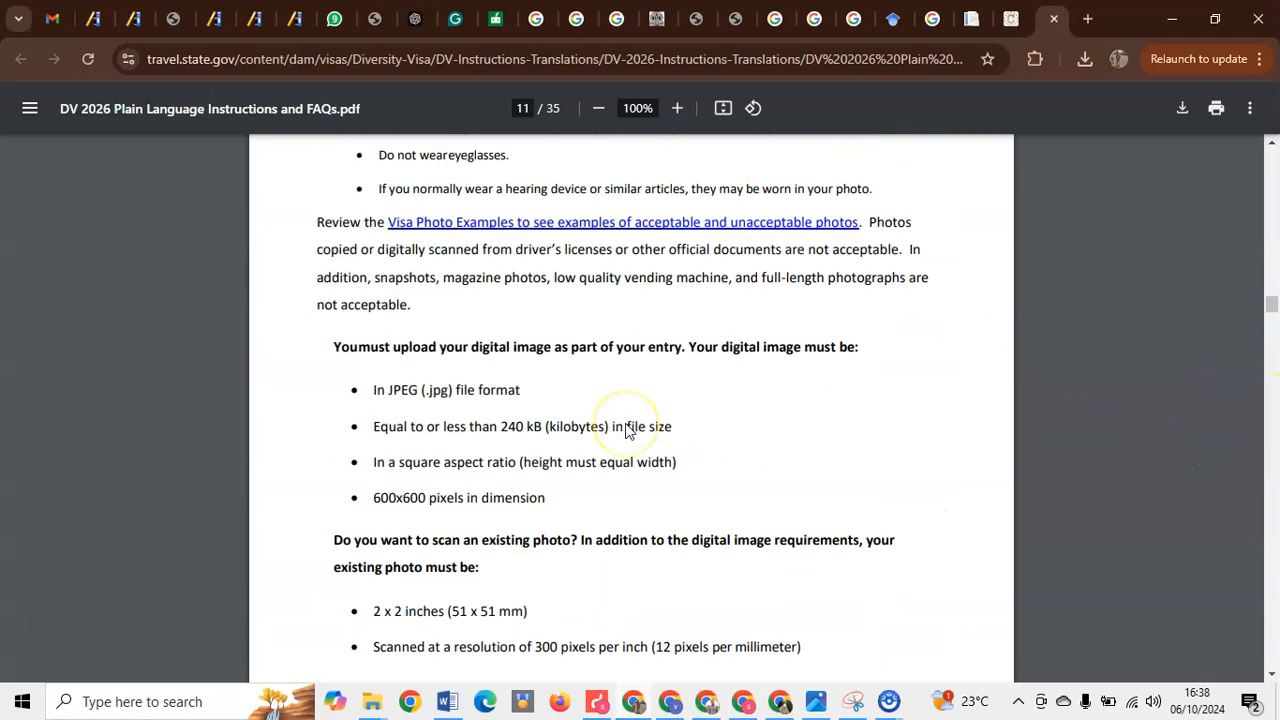
Scroll past the scanned-photo requirements to the start of the 'Taking photos of your baby or toddler' table
{"action": "scroll", "scroll_direction": "down", "scroll_amount": 3}
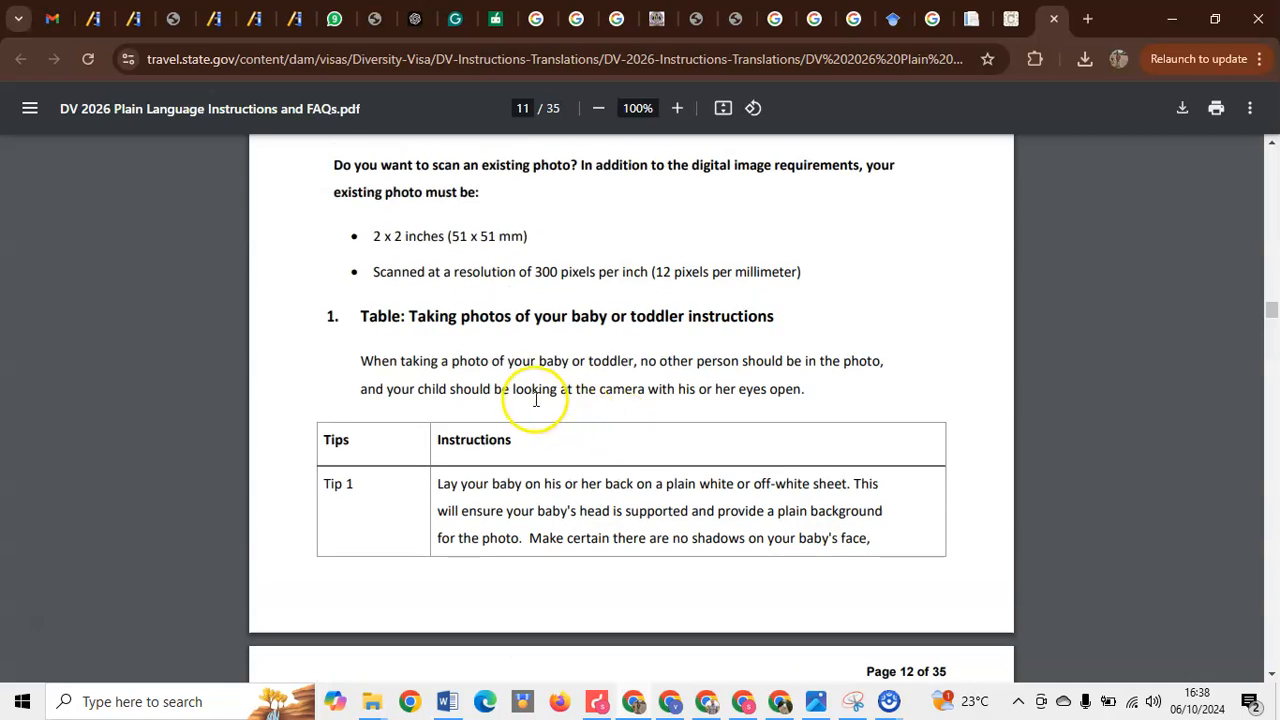
{"action": "mouse_move", "coordinate": [480, 378]}
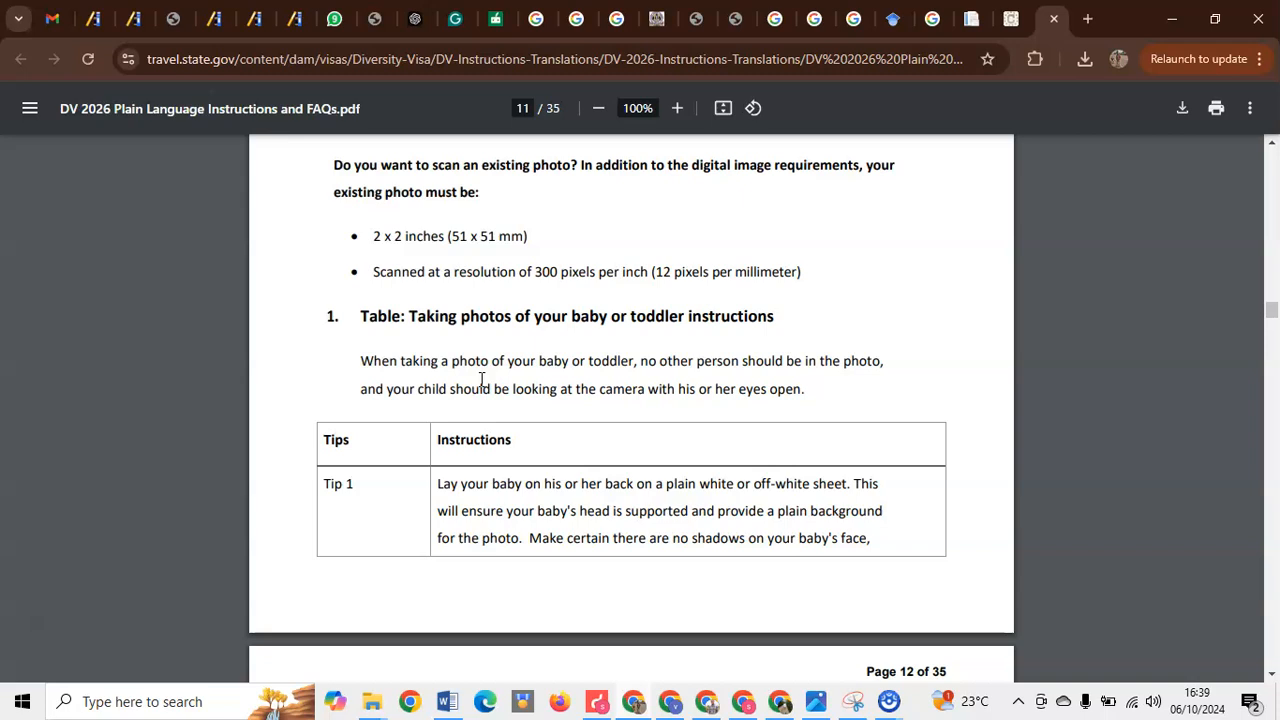
Scroll to page 12 to show Tip 2 on photographing a baby in a covered car seat
{"action": "scroll", "scroll_direction": "down", "scroll_amount": 3}
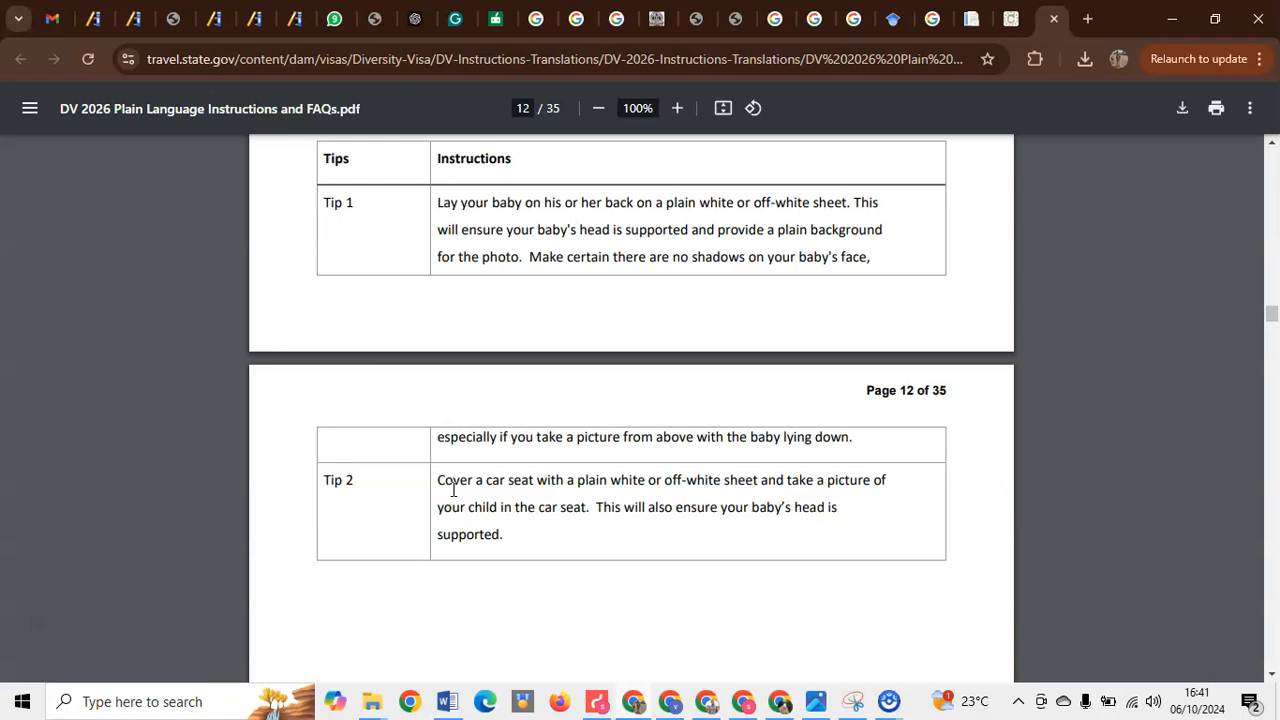
{"action": "mouse_move", "coordinate": [43, 643]}
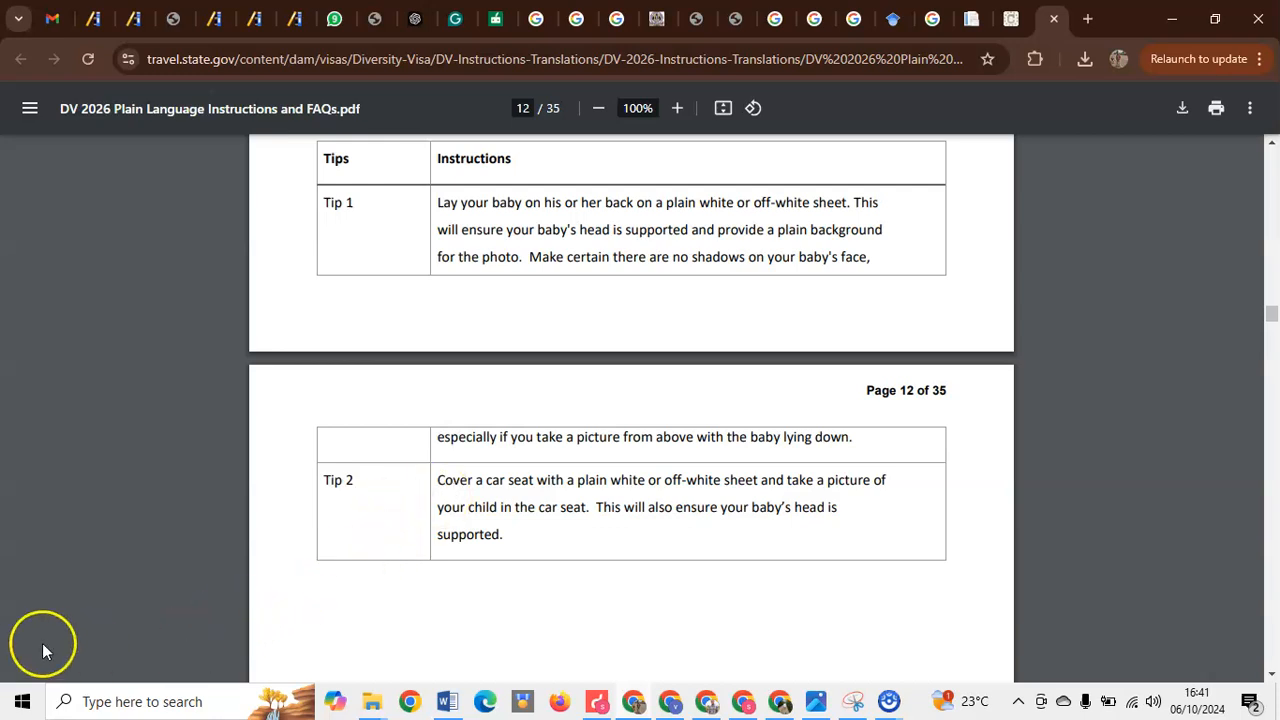